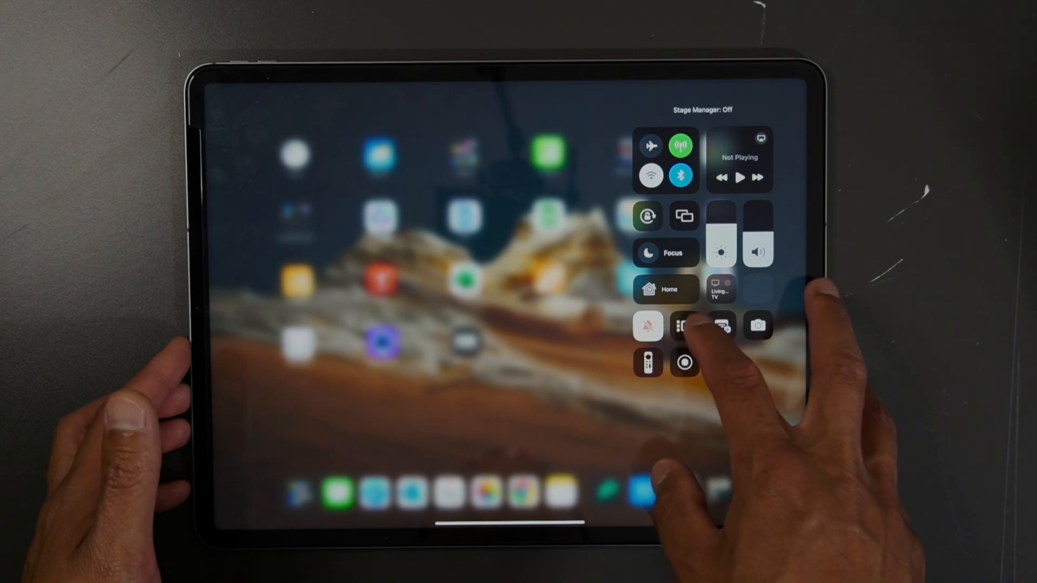
Step: Turn Stage Manager on from its Control Center tile
left_click(685, 325)
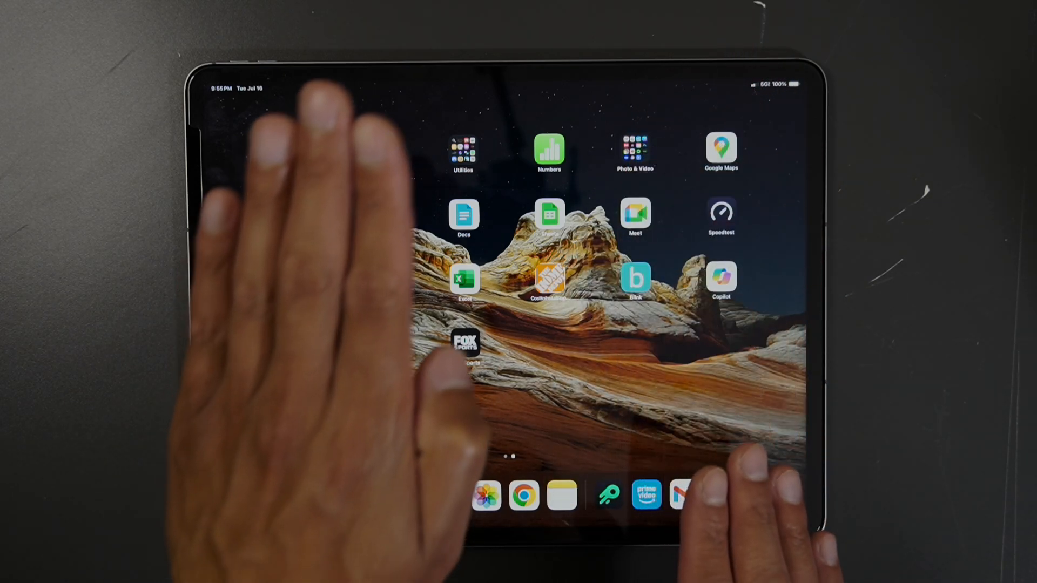
Step: Launch Chrome from the Dock so the pcmag.com article opens in a Stage Manager window
scroll("left", 3)
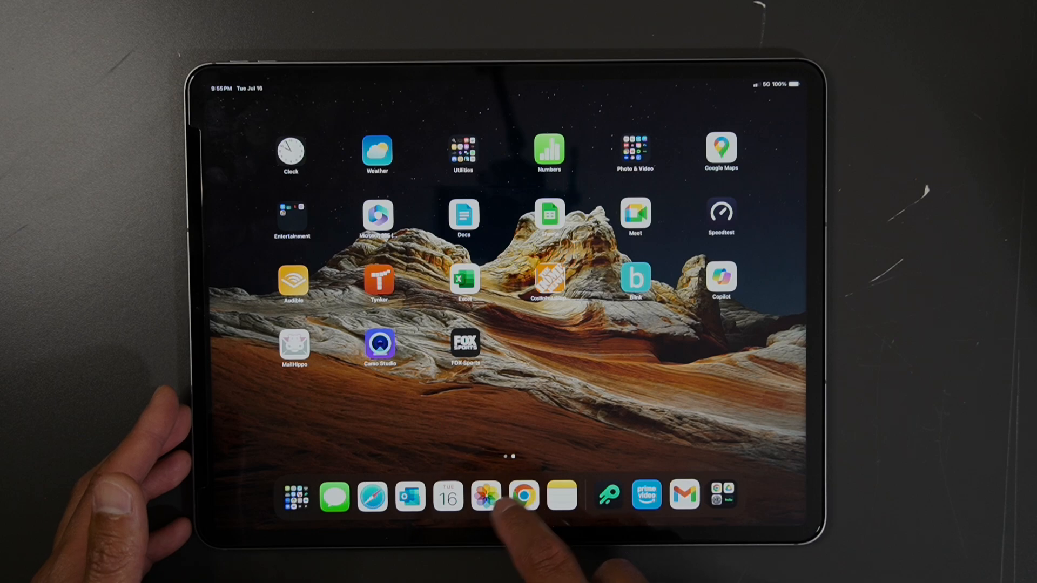
left_click(523, 496)
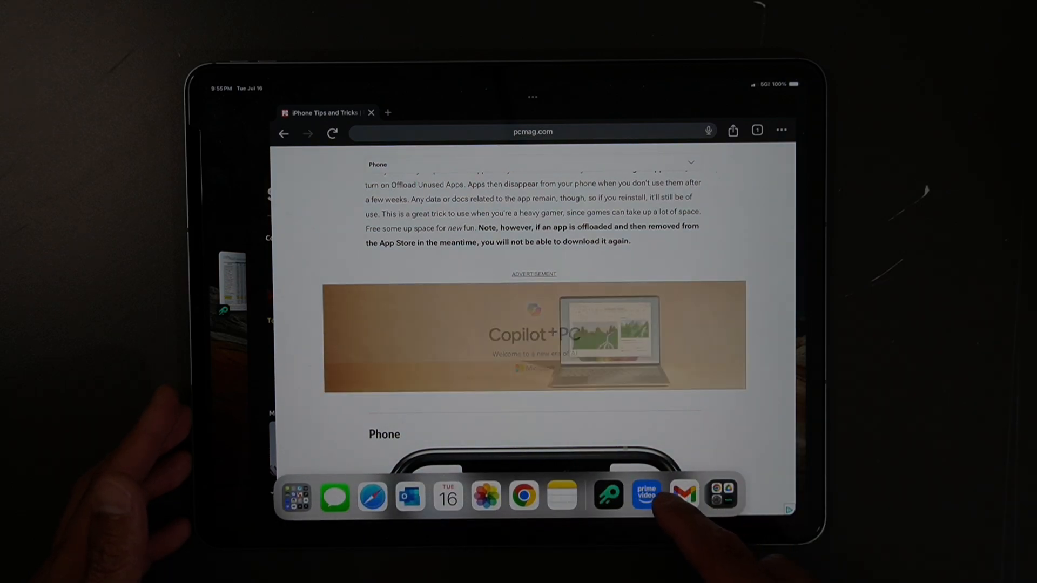
Step: Bring Prime Video and then Hulu onto the same stage as Chrome
left_click(646, 495)
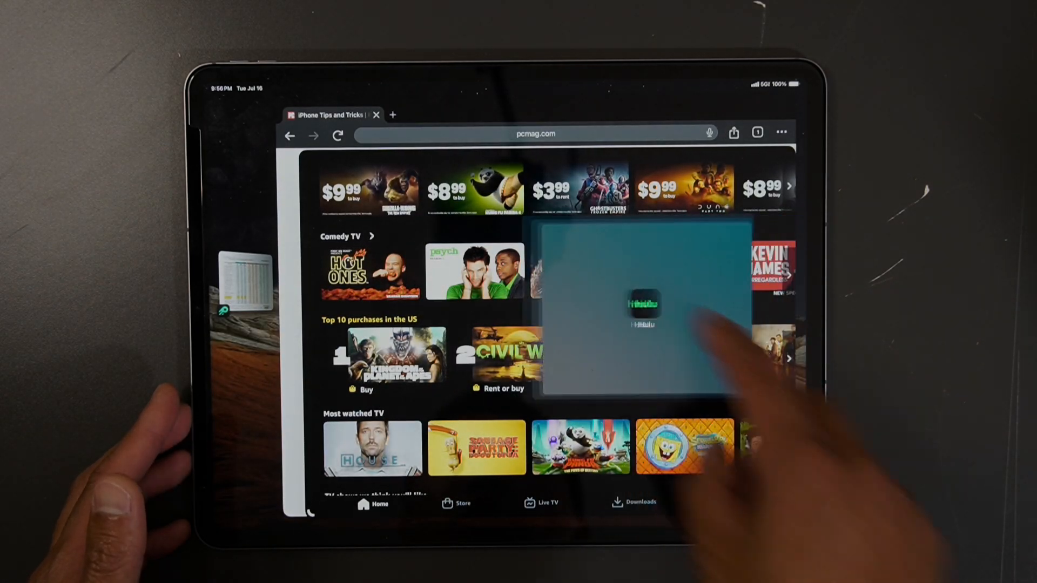
left_click(640, 304)
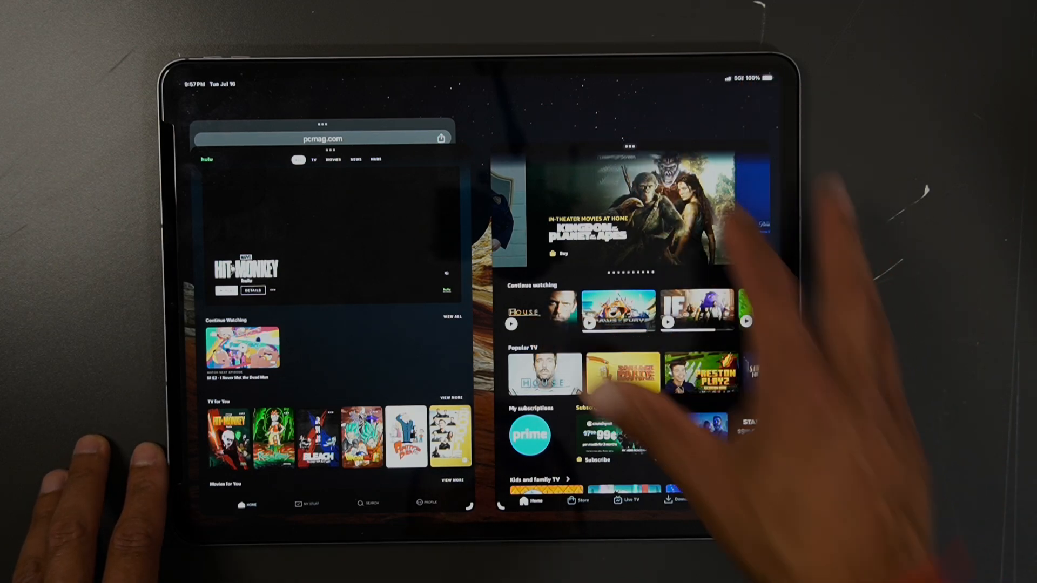
left_click(629, 146)
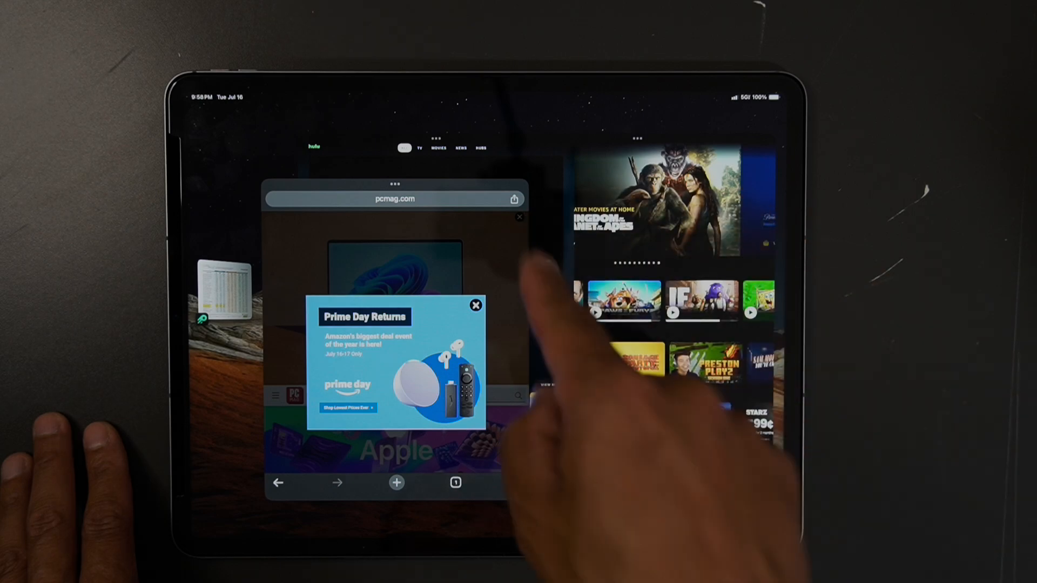
Step: Scroll the resized Chrome window centred over Hulu and Prime Video
scroll("down", 3)
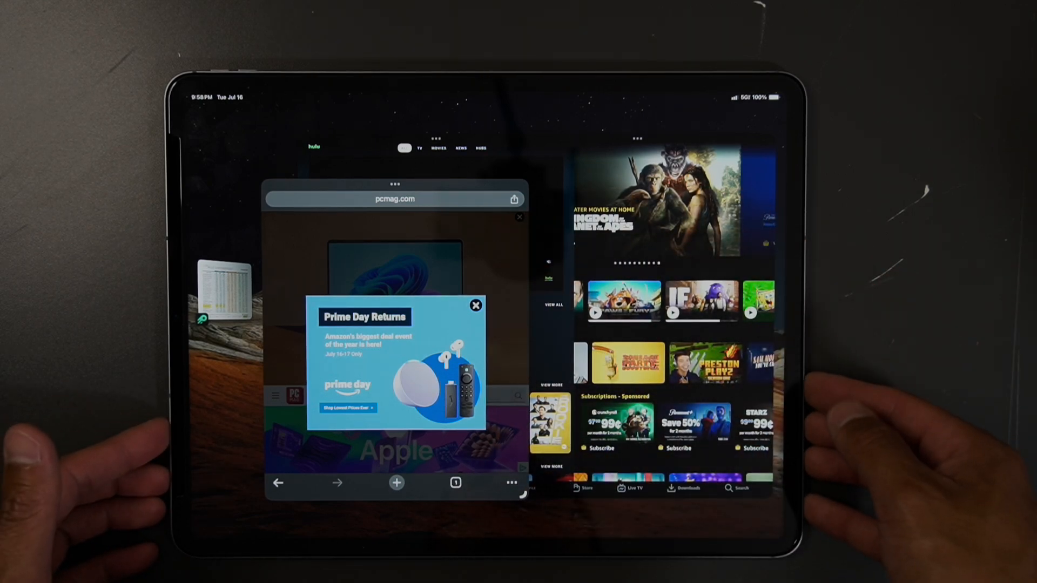